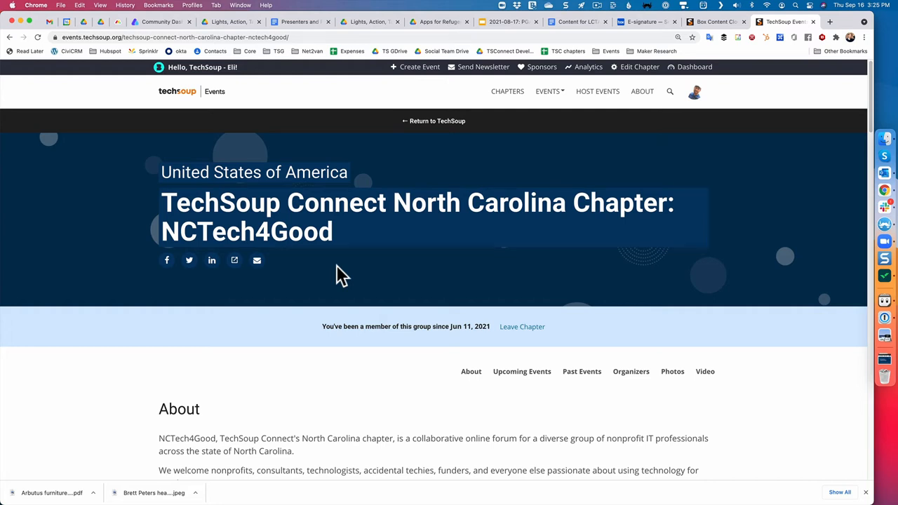
pyautogui.moveTo(181, 378)
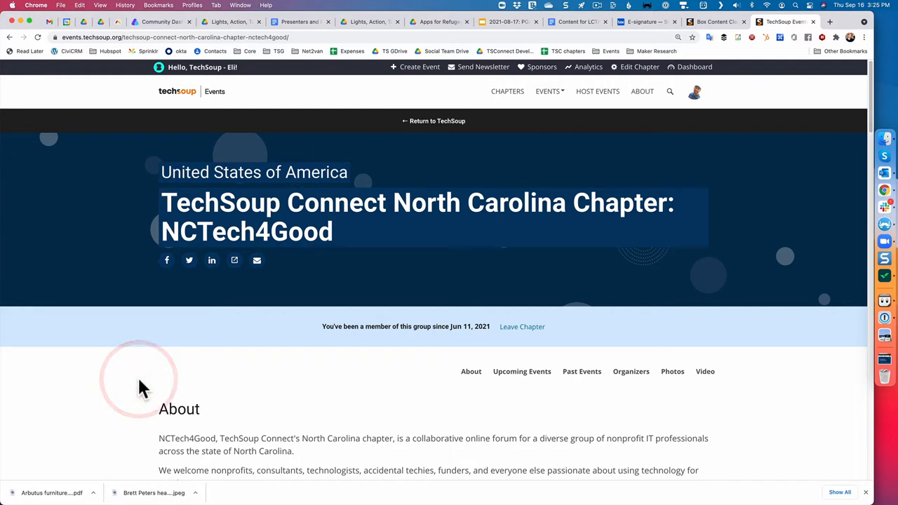
pyautogui.moveTo(634, 70)
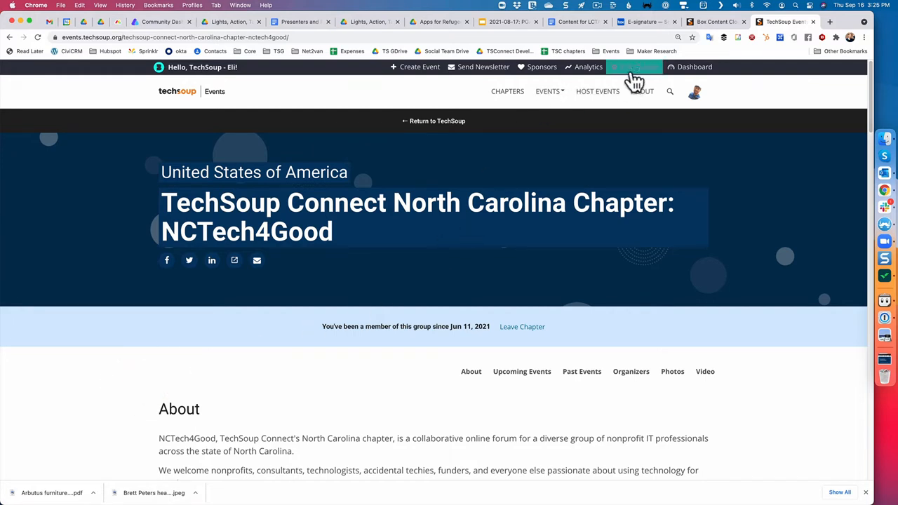
# Go to the NCTech4Good chapter dashboard's Emails page listing scheduled reminders.
pyautogui.click(634, 67)
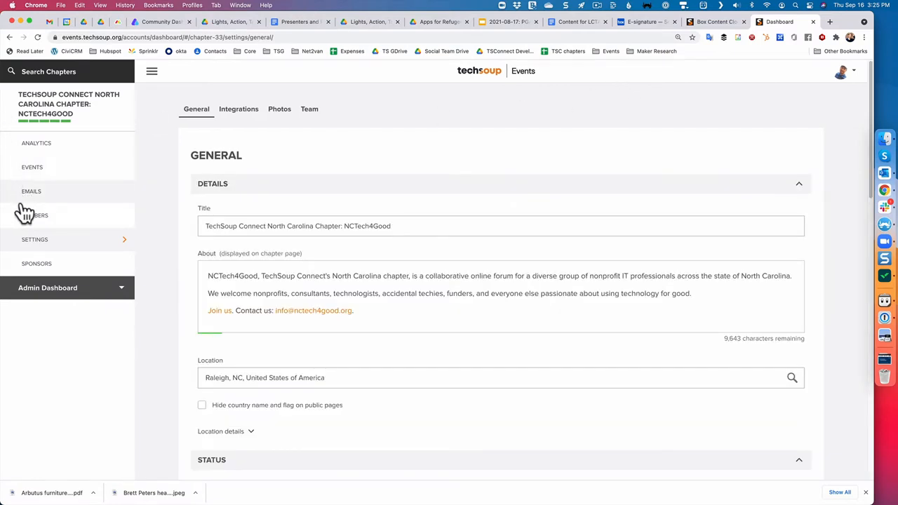
pyautogui.moveTo(35, 223)
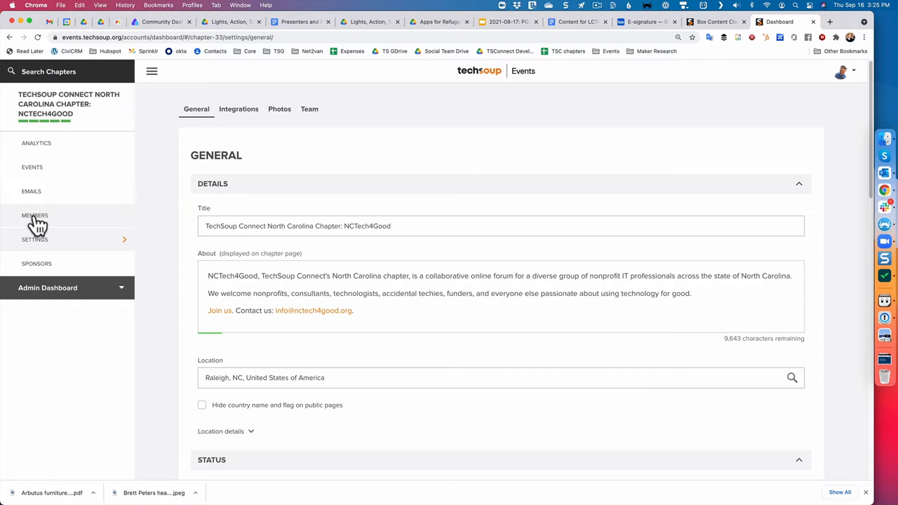
pyautogui.moveTo(39, 202)
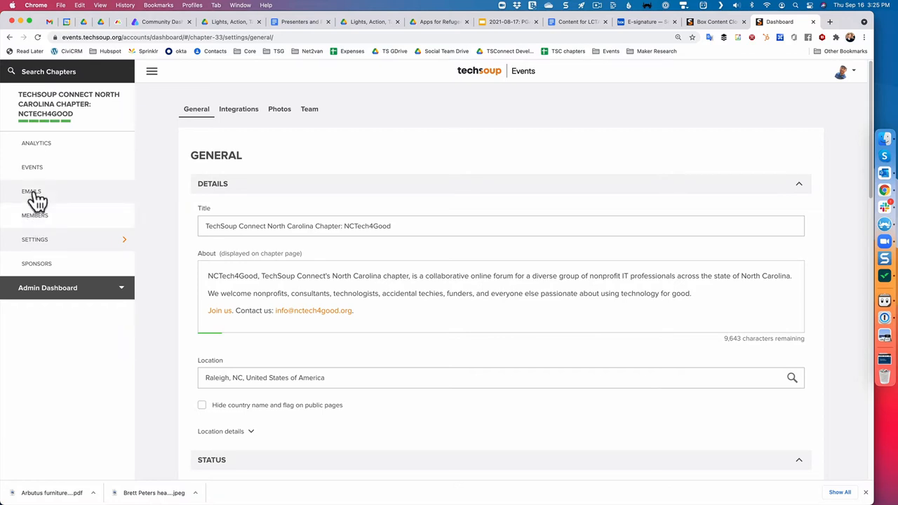
pyautogui.click(31, 190)
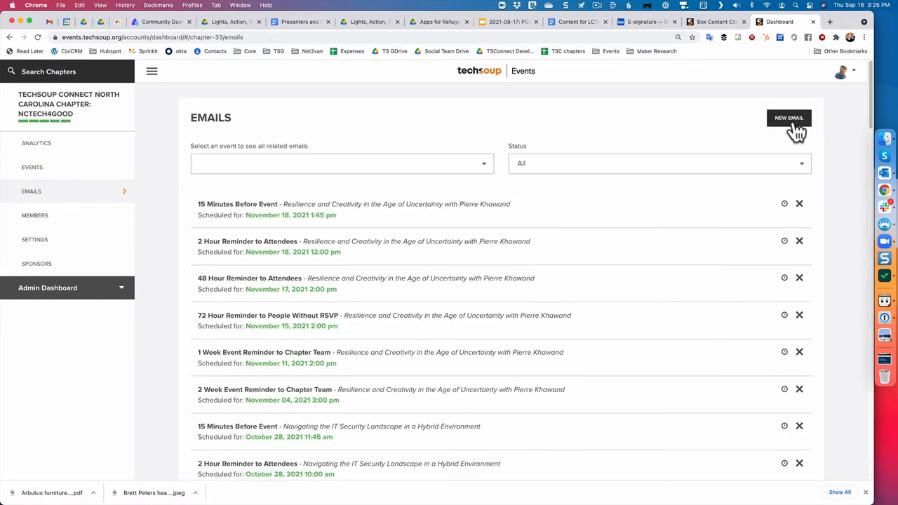
# Start a new email from Judy to People with event RSVP for the Post-COVID World event.
pyautogui.click(789, 118)
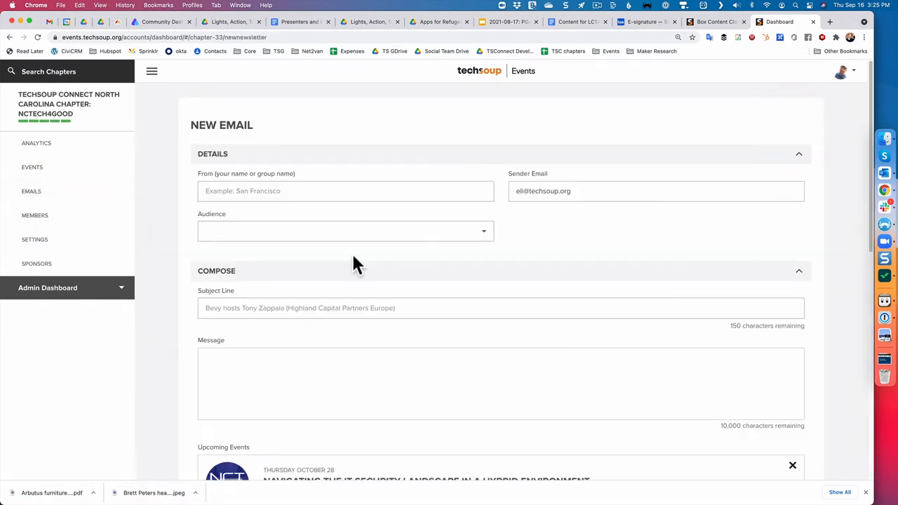
pyautogui.moveTo(261, 213)
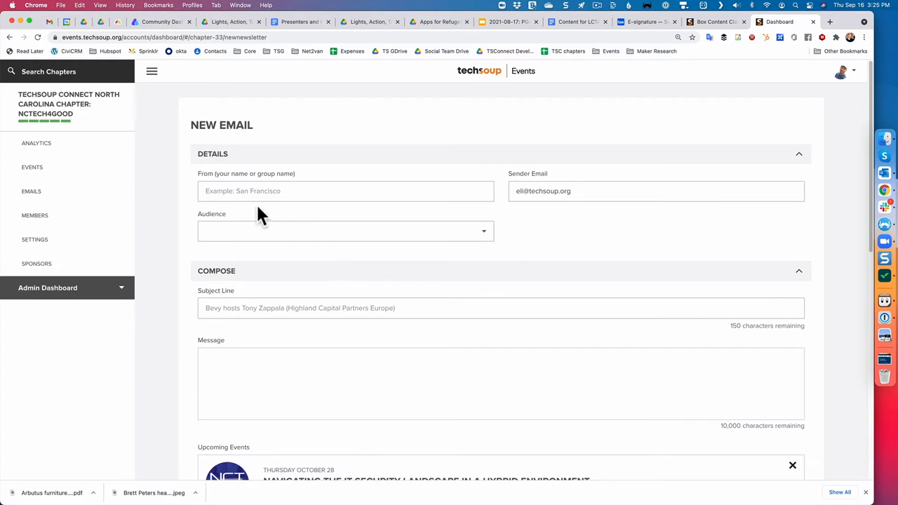
pyautogui.click(345, 191)
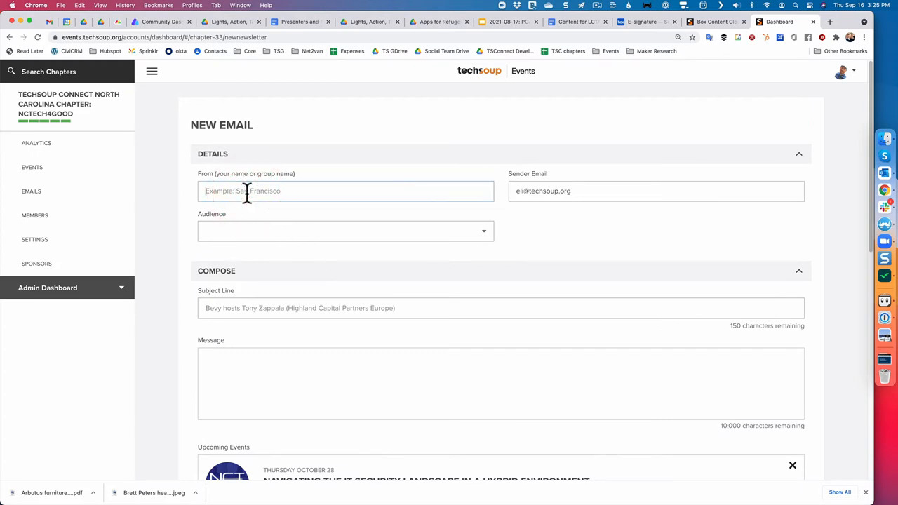
pyautogui.write('Judy')
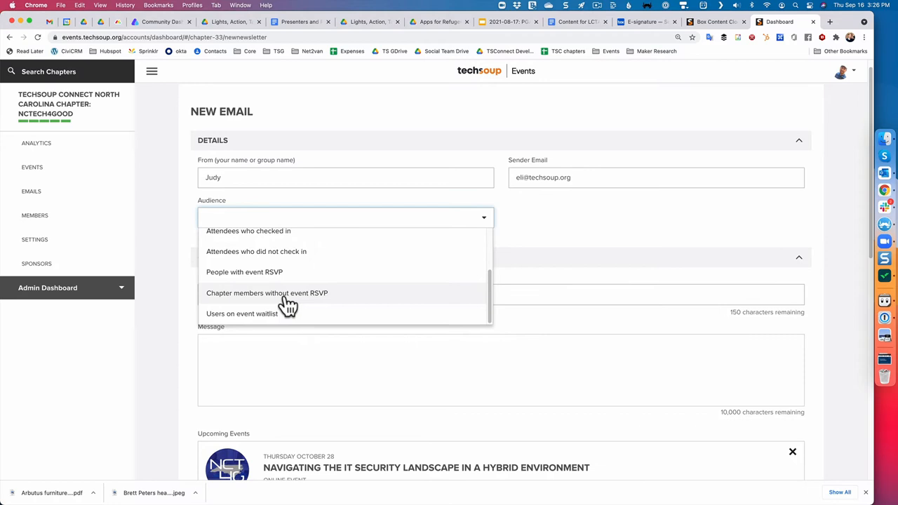
pyautogui.moveTo(268, 281)
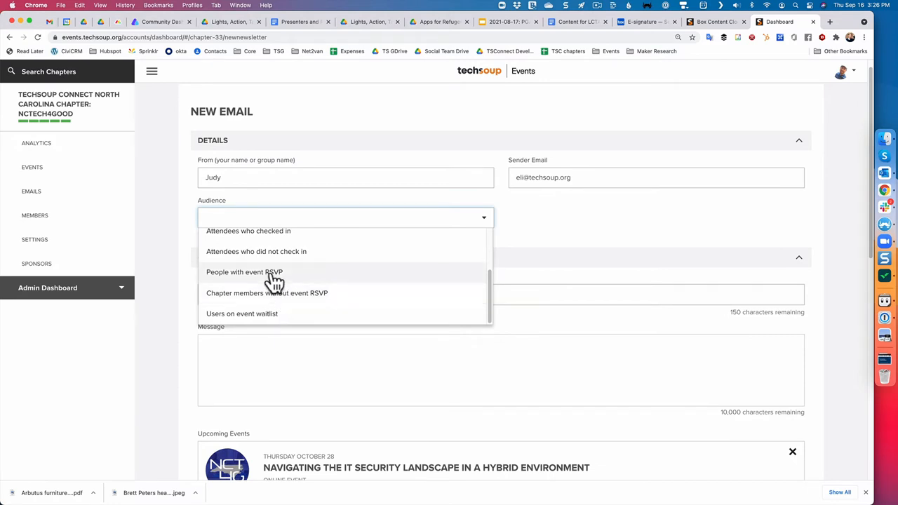
pyautogui.click(244, 272)
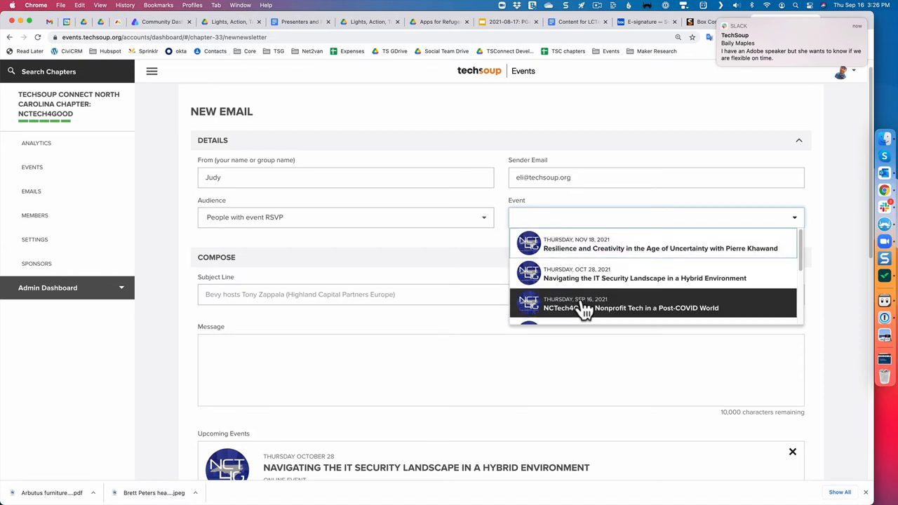
pyautogui.click(644, 303)
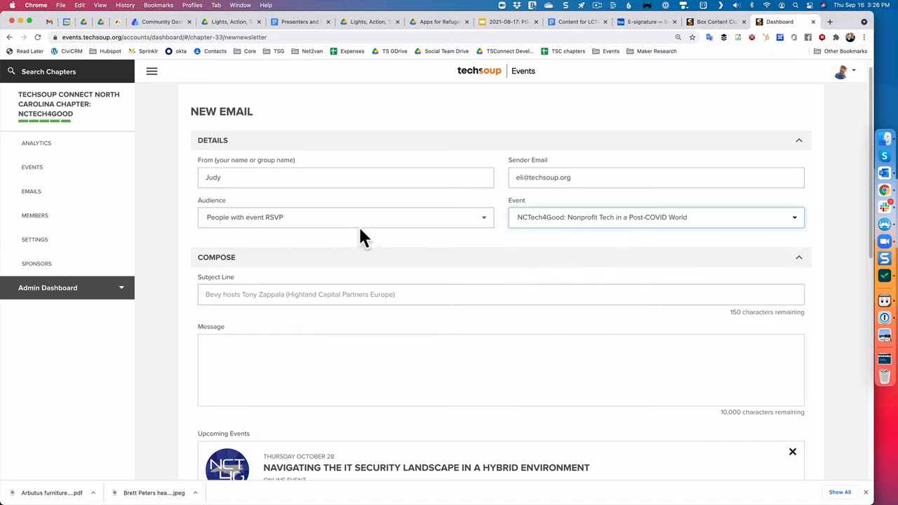
pyautogui.click(275, 294)
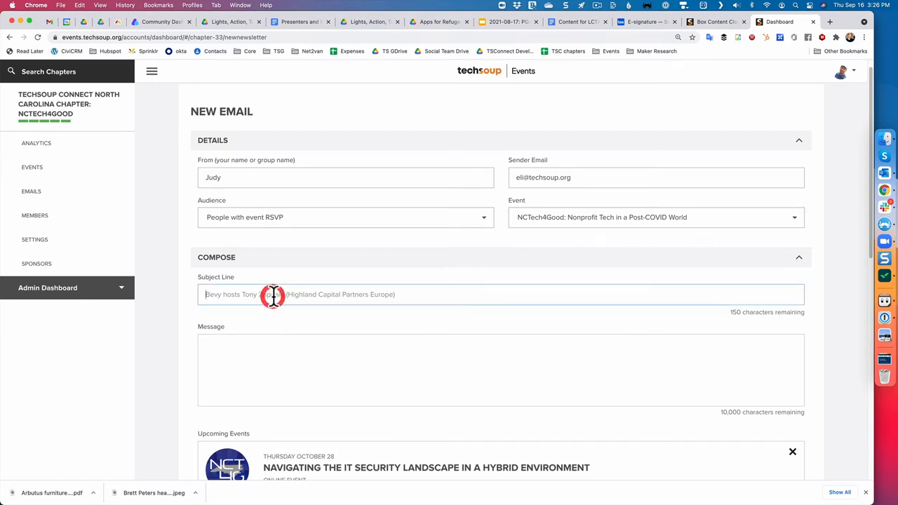
# Enter placeholder subject 'sfsddfsdfs' and message 'dsfdsfd', then apply heading and underline styling.
pyautogui.write('sfsddfsdfs')
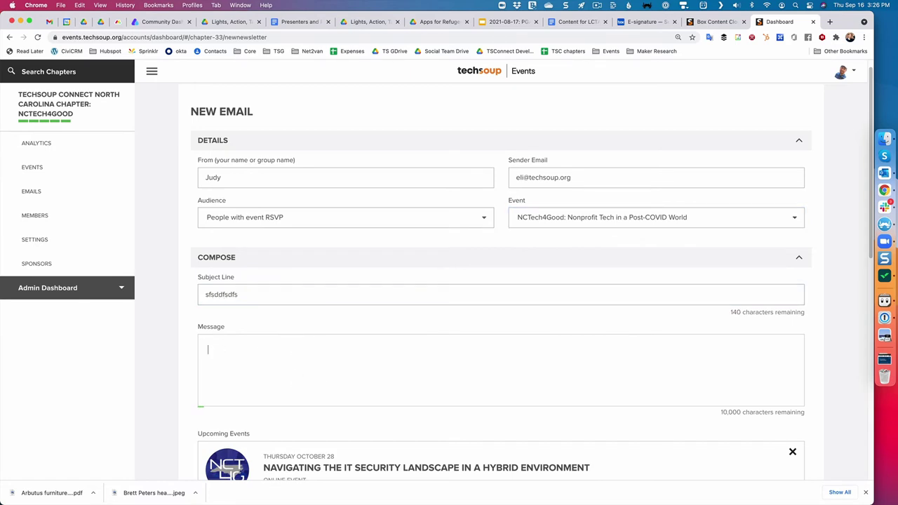
pyautogui.write('dsfdsfd')
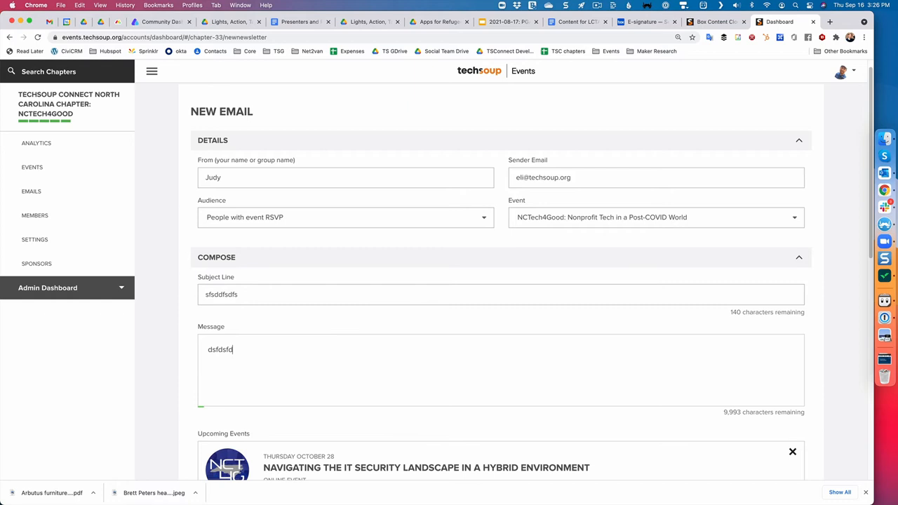
pyautogui.moveTo(301, 382)
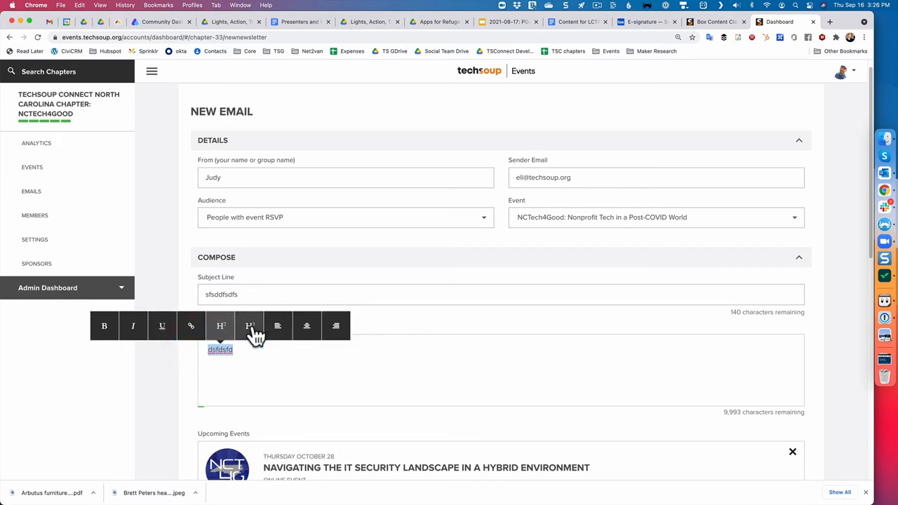
pyautogui.click(162, 325)
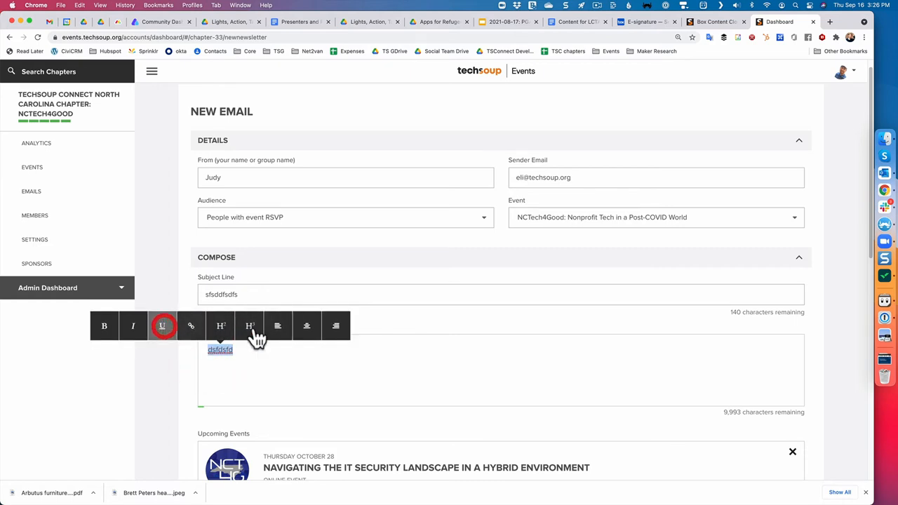
pyautogui.click(191, 326)
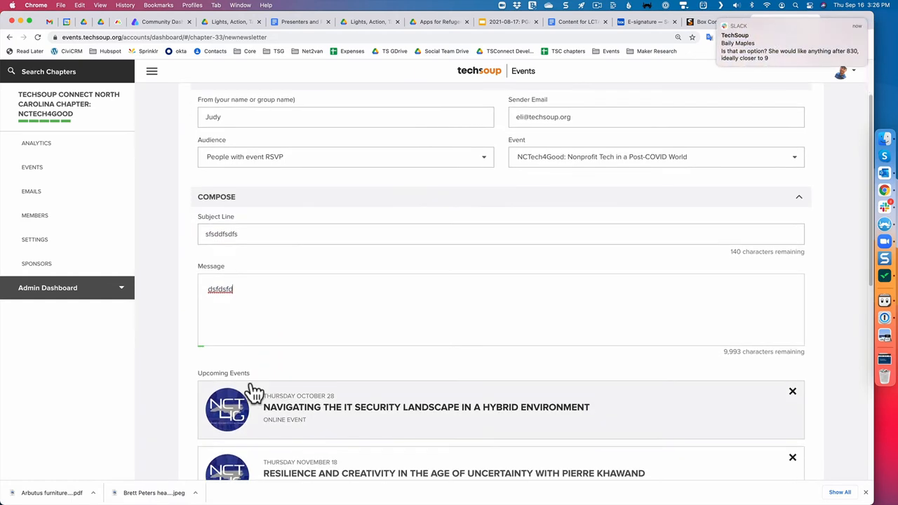
pyautogui.scroll(-3)
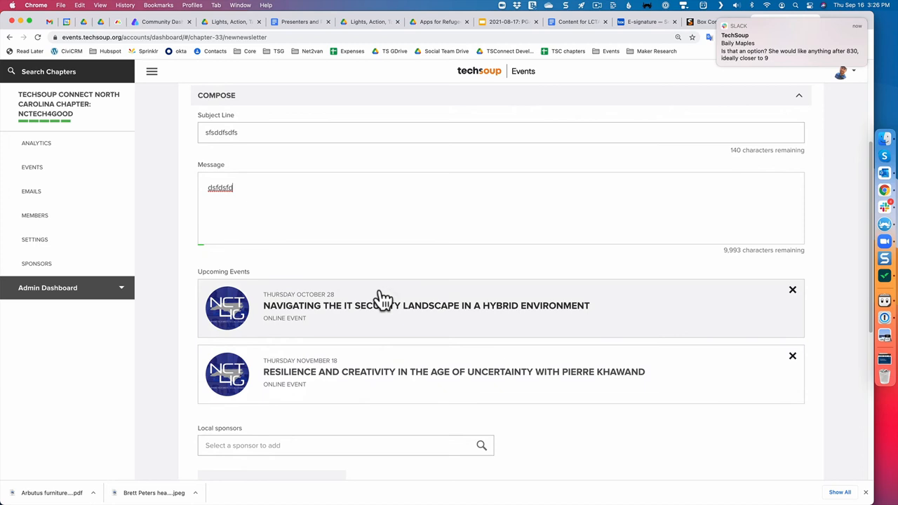
pyautogui.moveTo(331, 331)
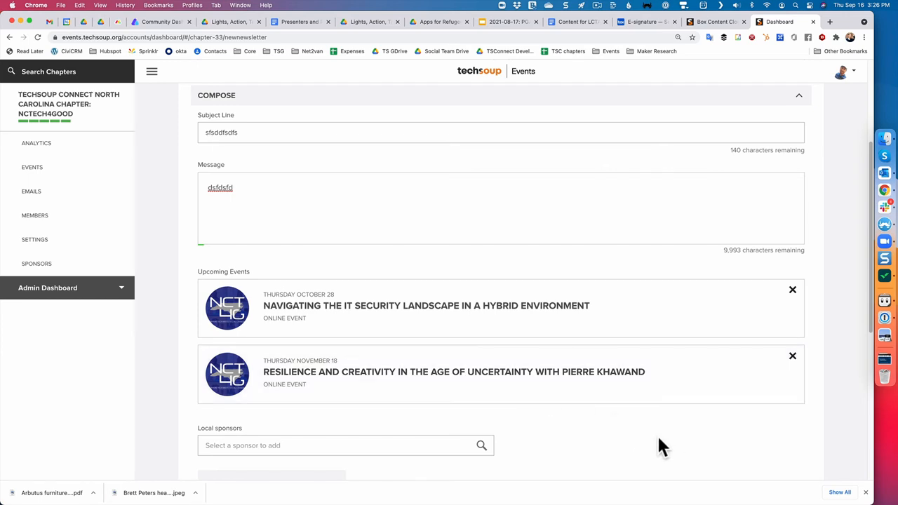
pyautogui.moveTo(675, 449)
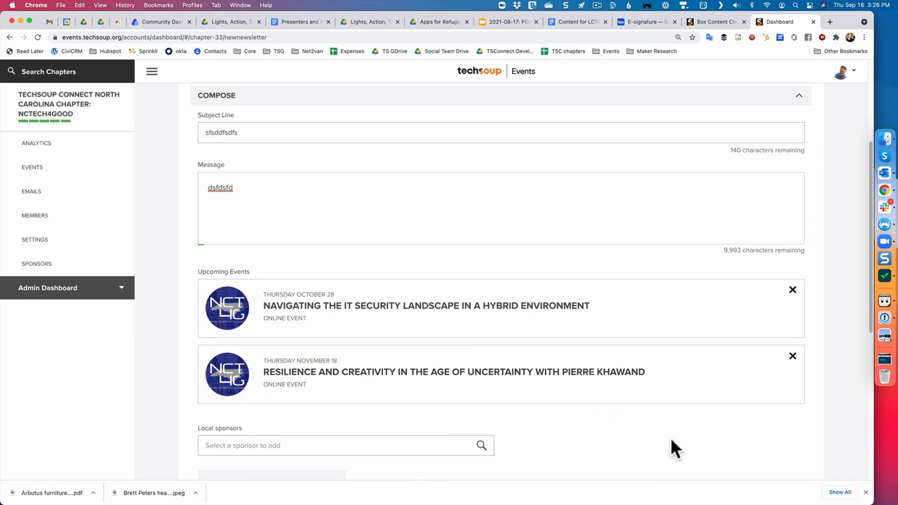
pyautogui.scroll(-3)
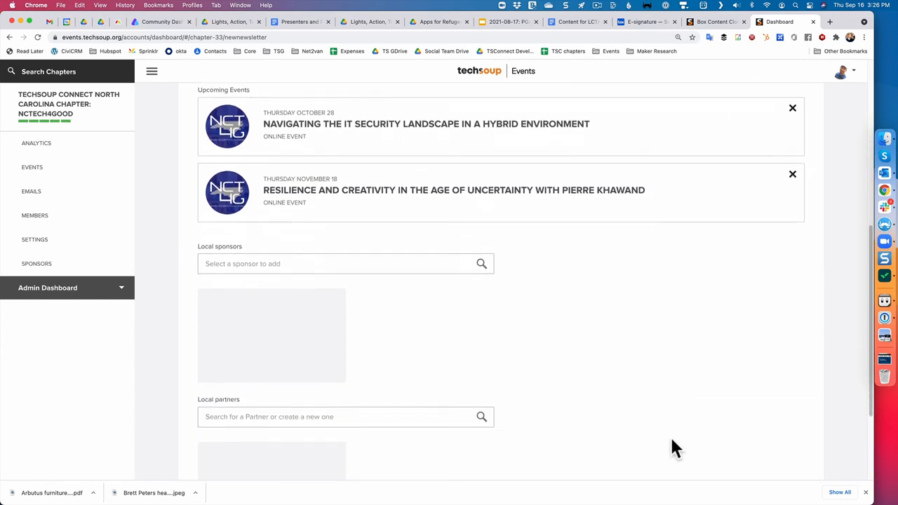
pyautogui.scroll(-3)
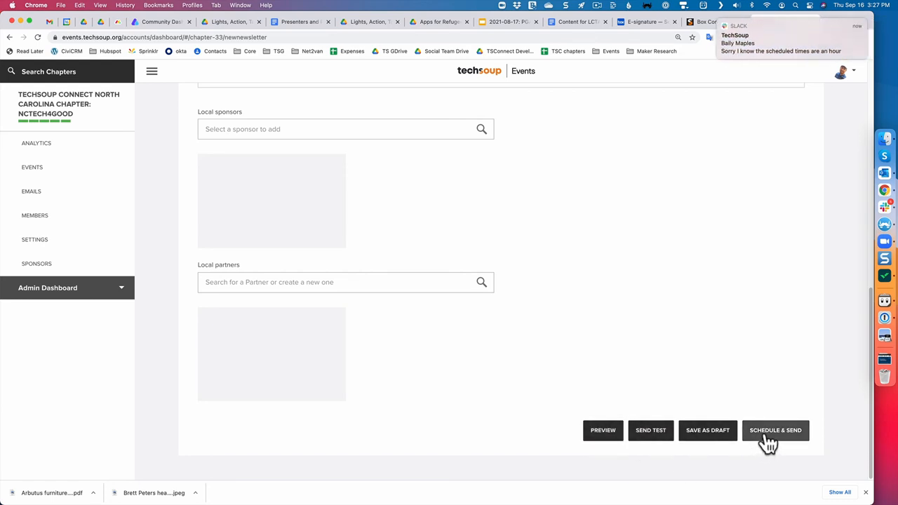
pyautogui.click(775, 430)
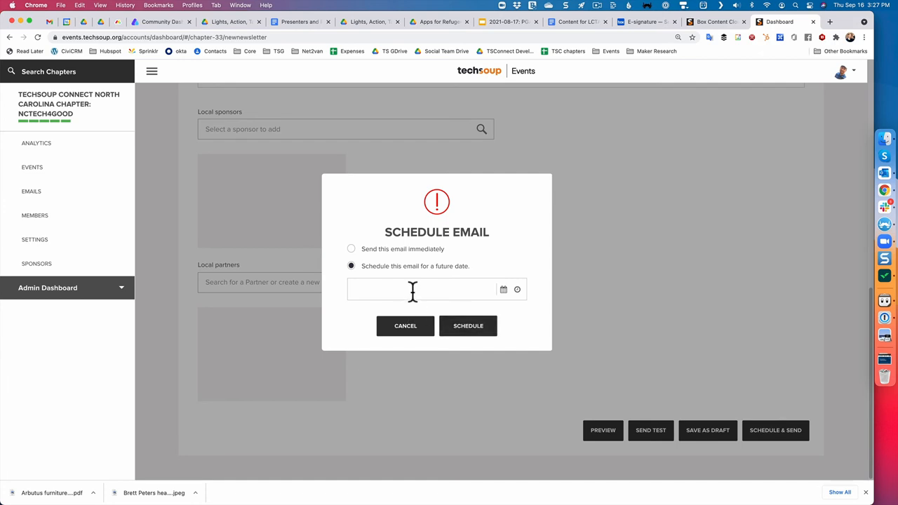
pyautogui.click(421, 289)
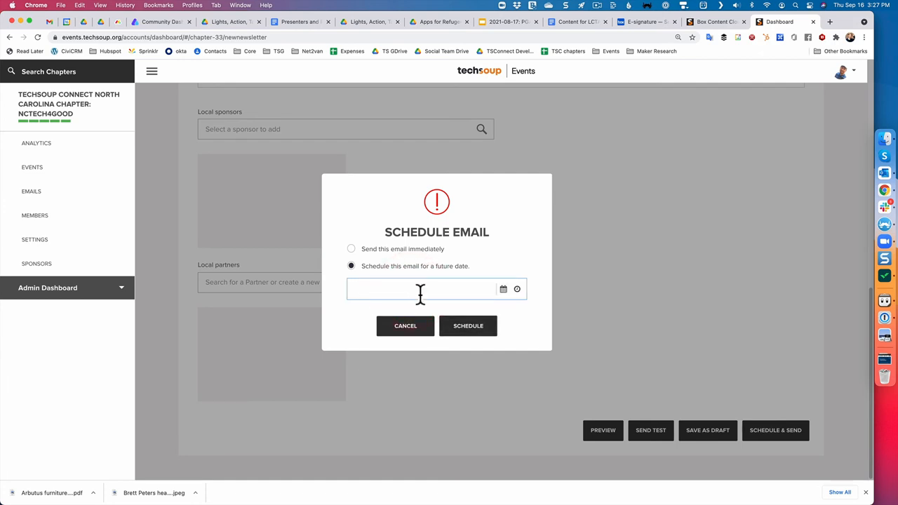
pyautogui.click(421, 289)
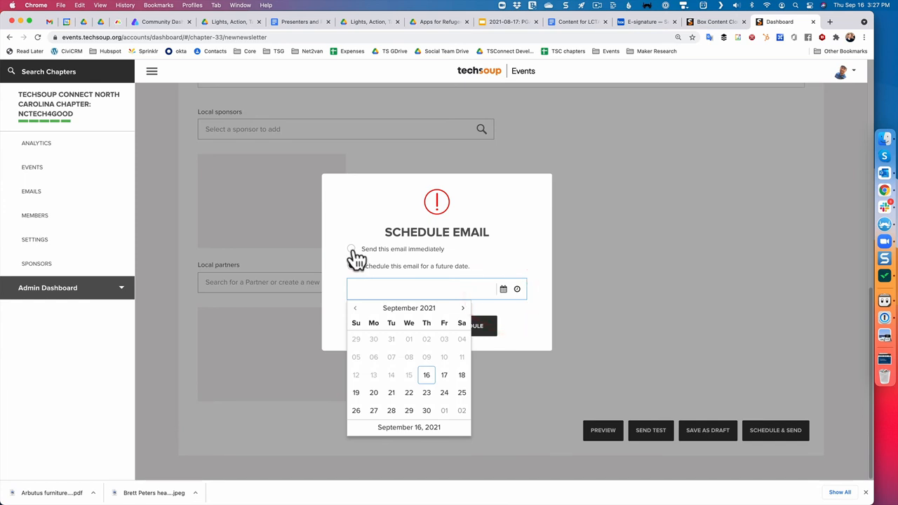
pyautogui.click(351, 249)
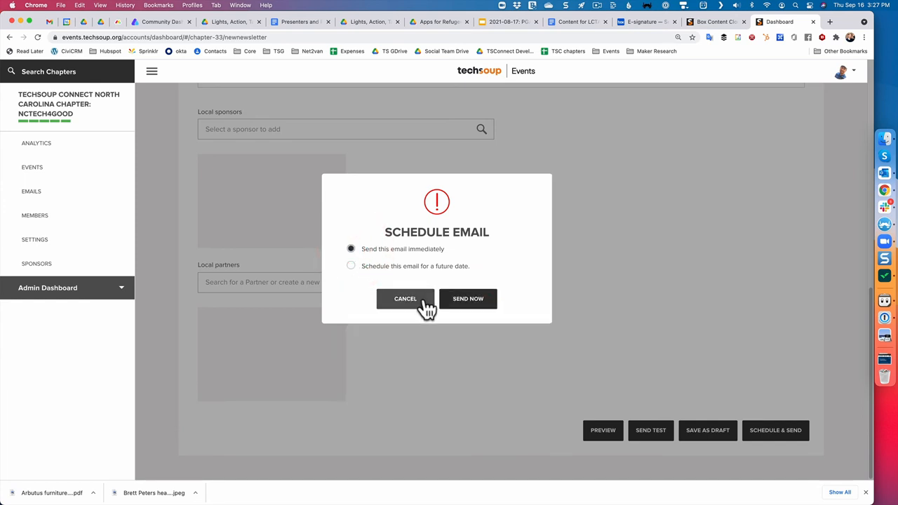
pyautogui.click(404, 299)
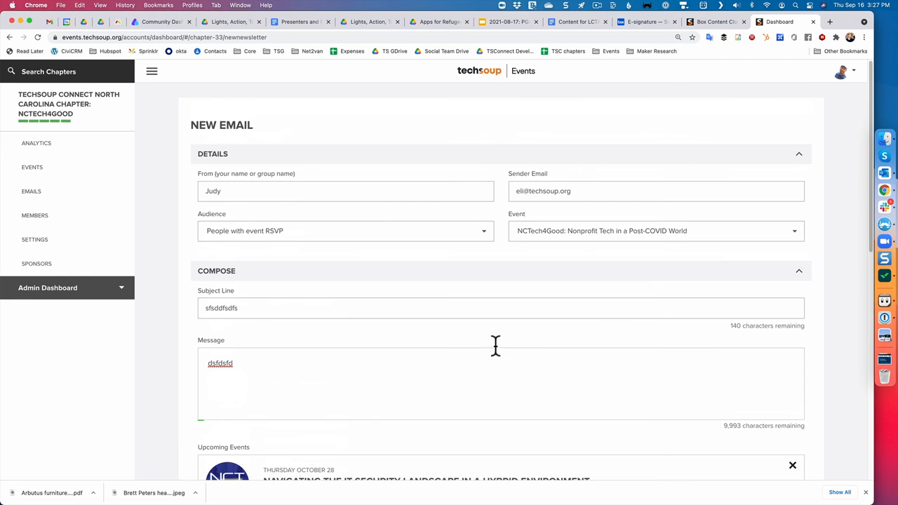
pyautogui.moveTo(283, 244)
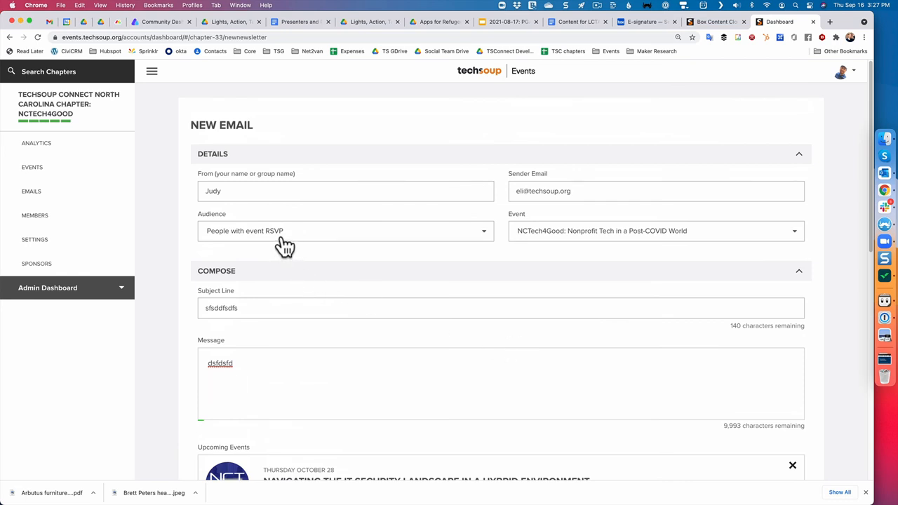
# Switch the email's audience from People with event RSVP to Chapter Members.
pyautogui.click(345, 231)
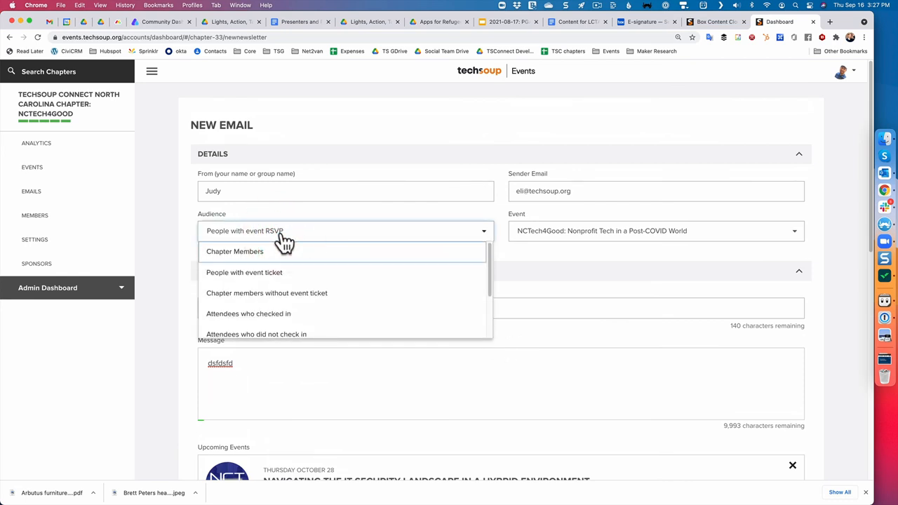
pyautogui.moveTo(233, 264)
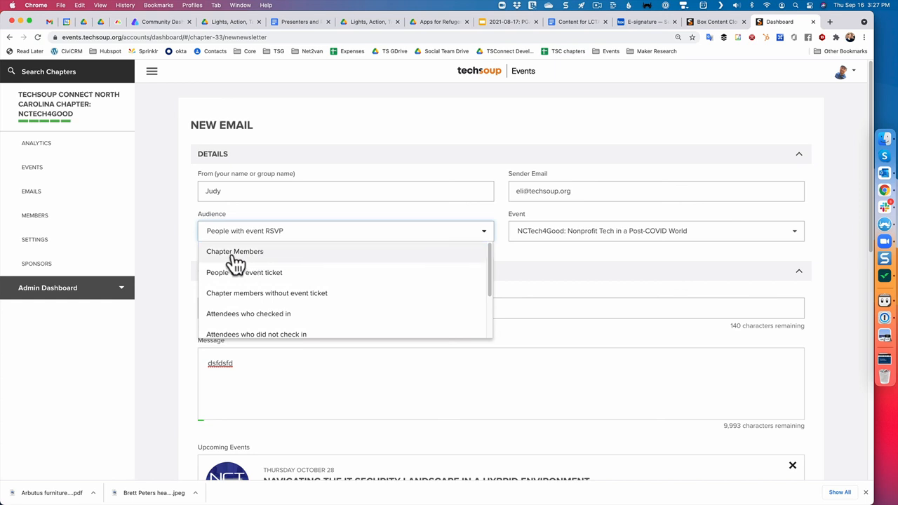
pyautogui.click(235, 251)
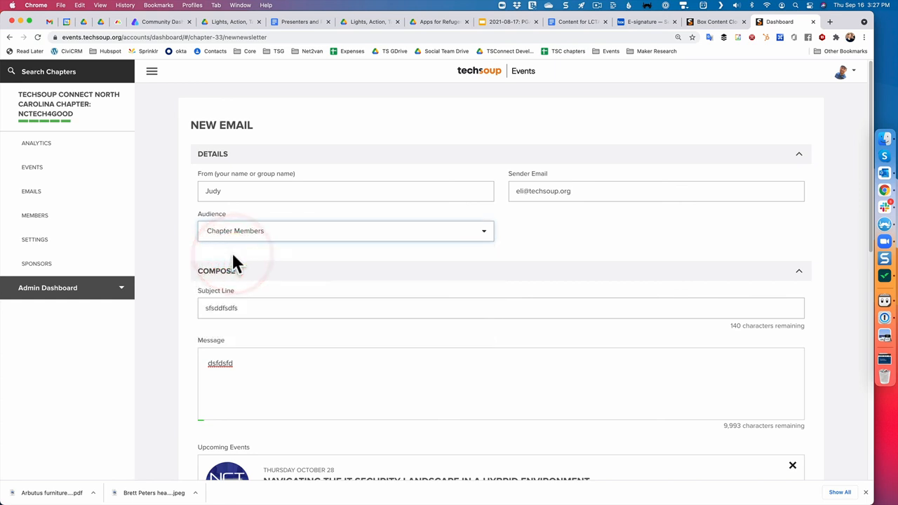